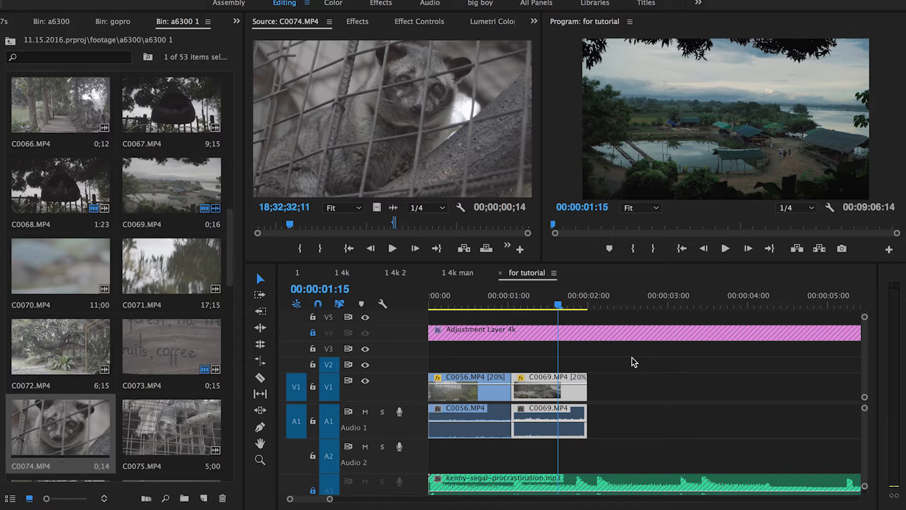
mouse_move(623, 358)
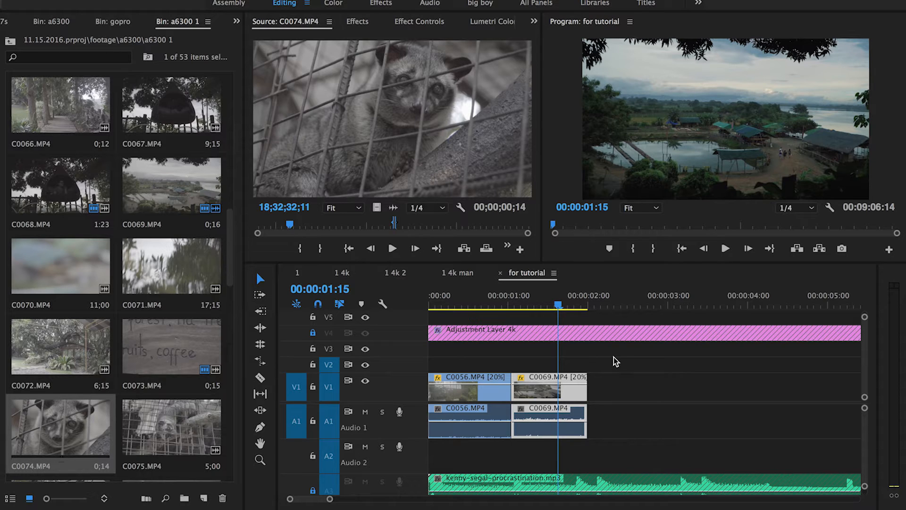
mouse_move(597, 358)
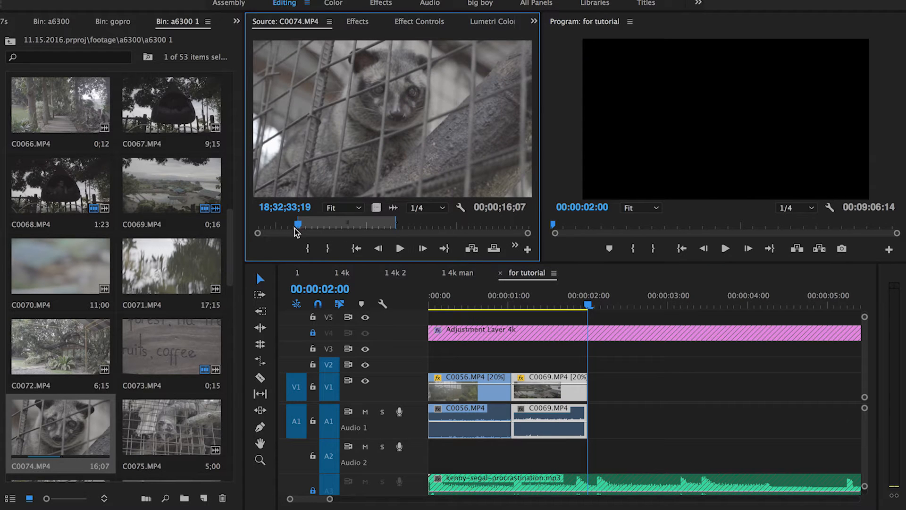
Insert a one-second marked portion of C0074.MP4 at the sequence end.
left_click_drag(298, 223, 410, 225)
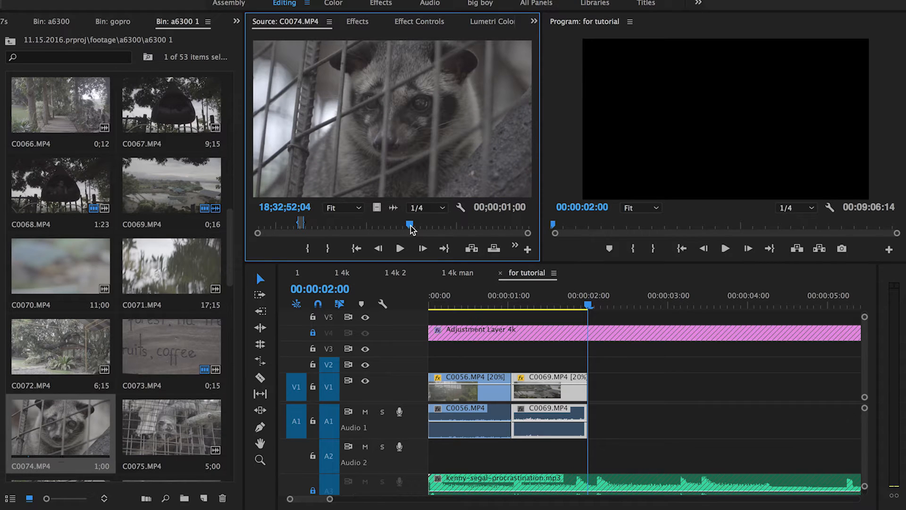
key("shift+i")
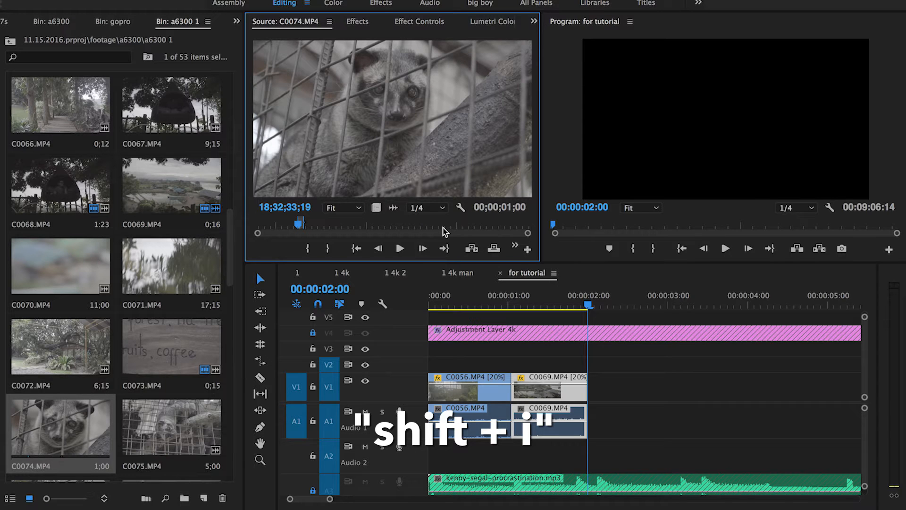
key("shift+o")
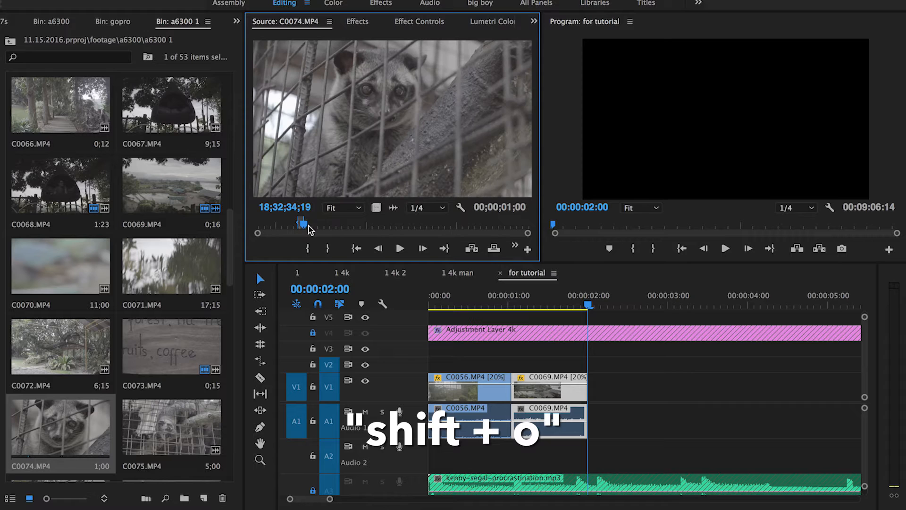
key("shift+o")
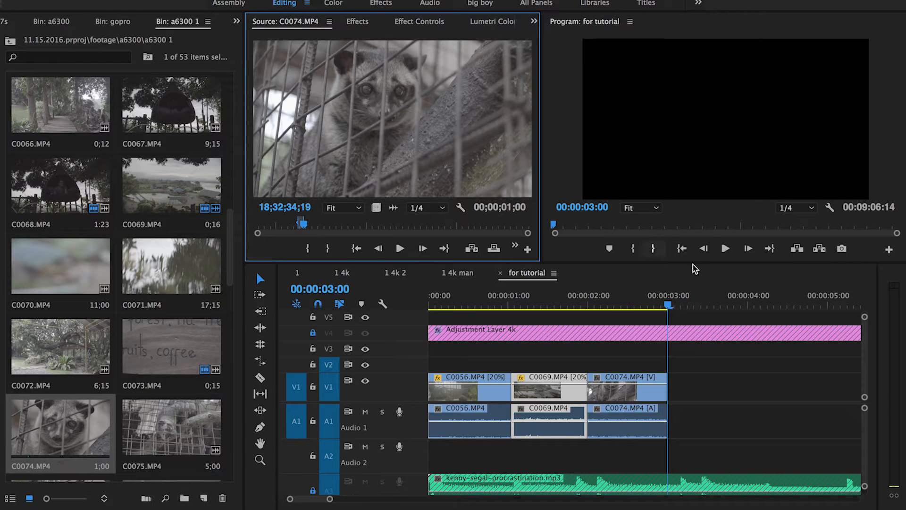
key(",")
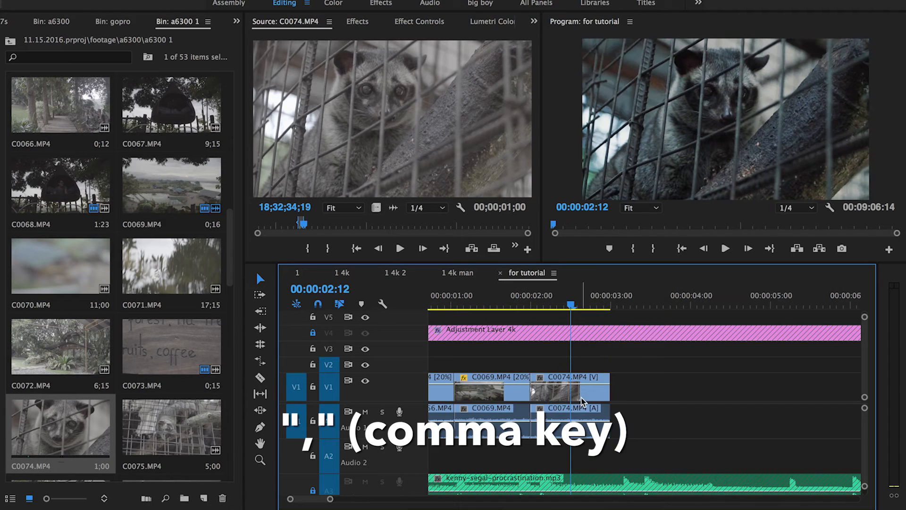
key(",")
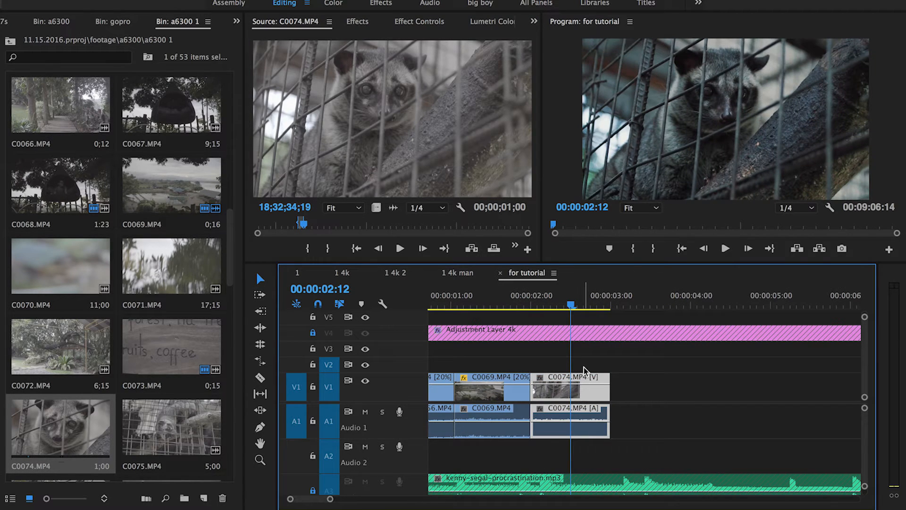
key("cmd+i")
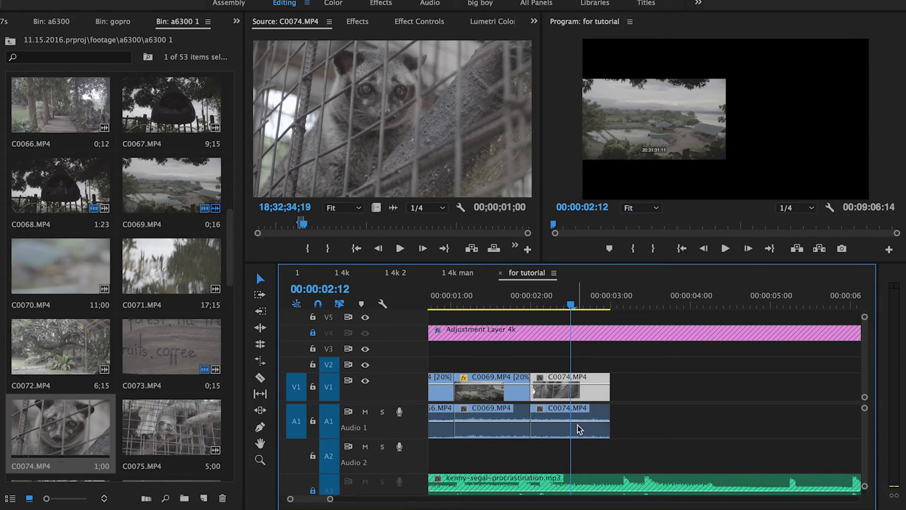
left_click(569, 417)
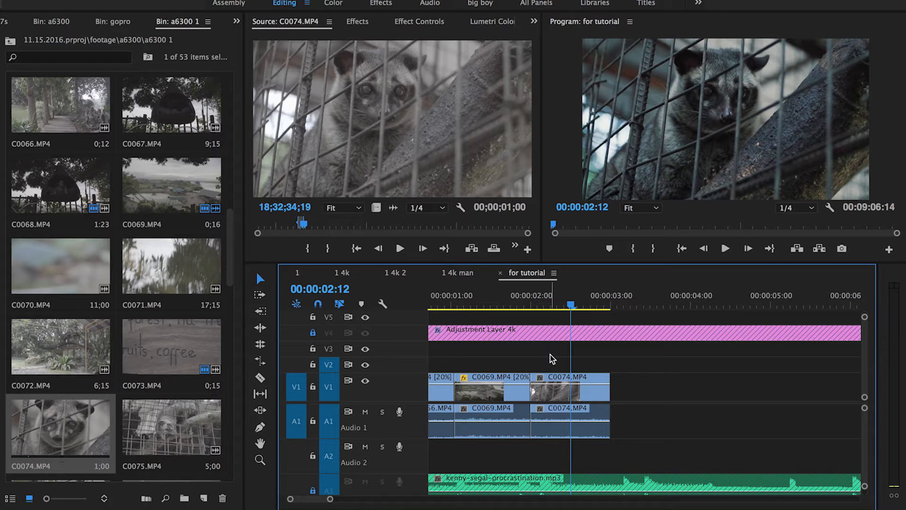
mouse_move(546, 363)
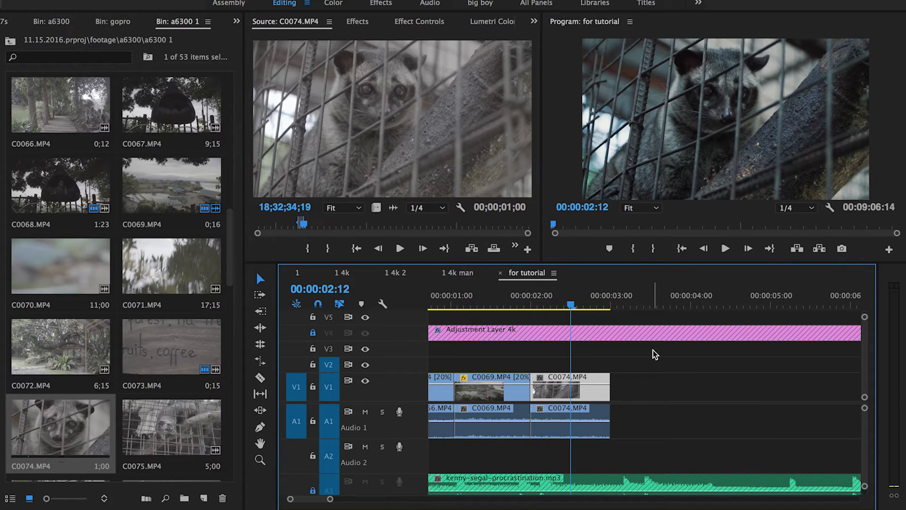
Set the C0074 clip's speed to 20% with Cmd+R.
key("cmd+r")
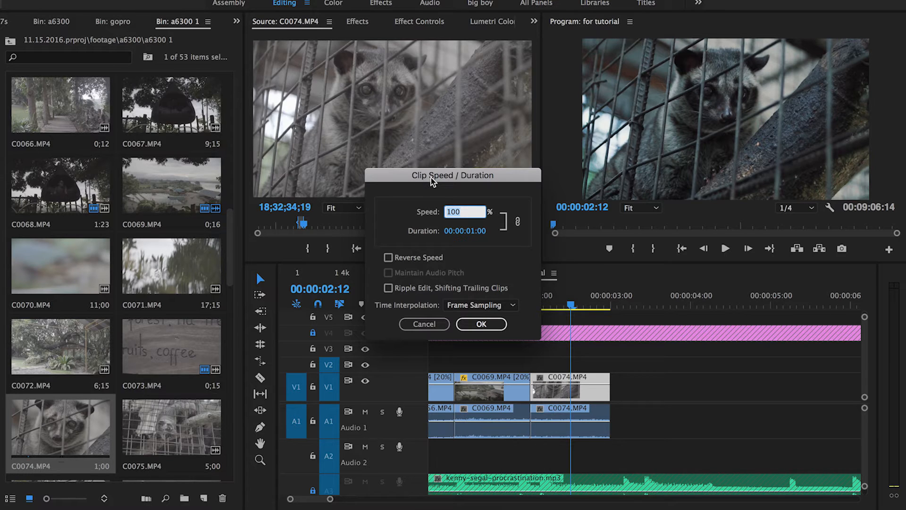
mouse_move(473, 226)
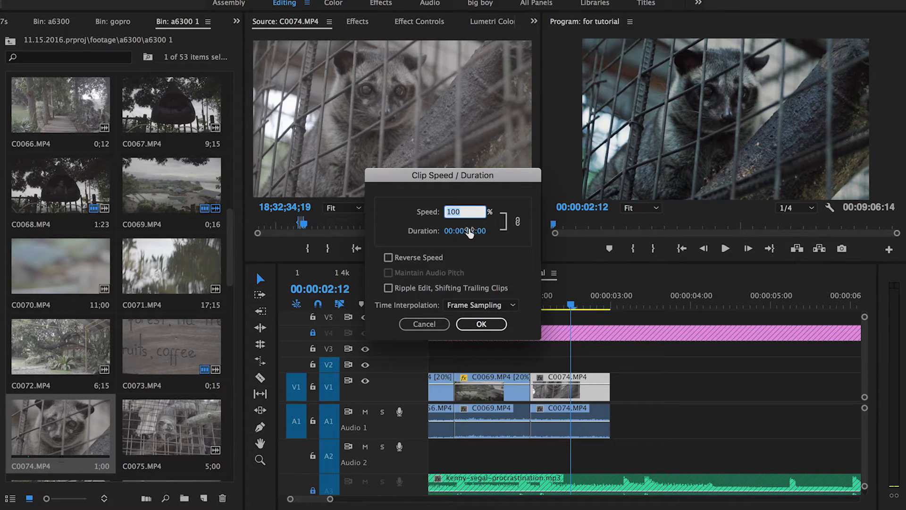
type("20")
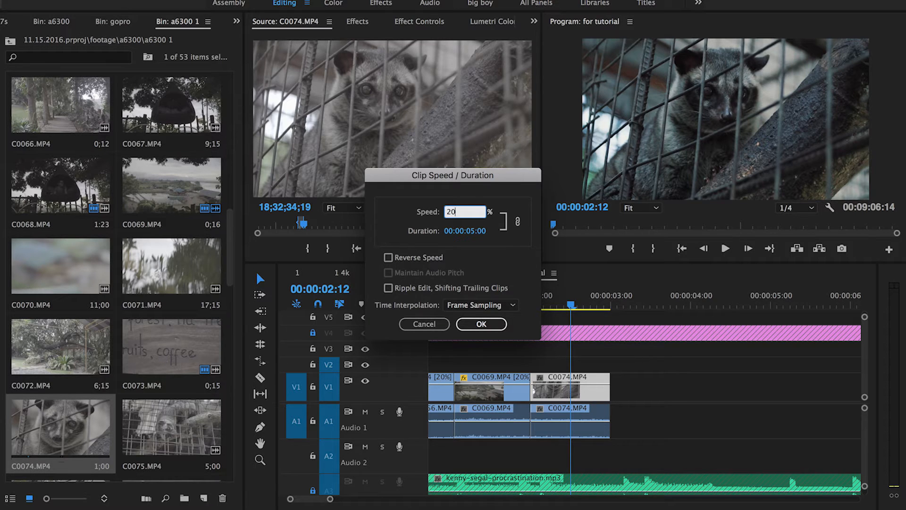
left_click(480, 323)
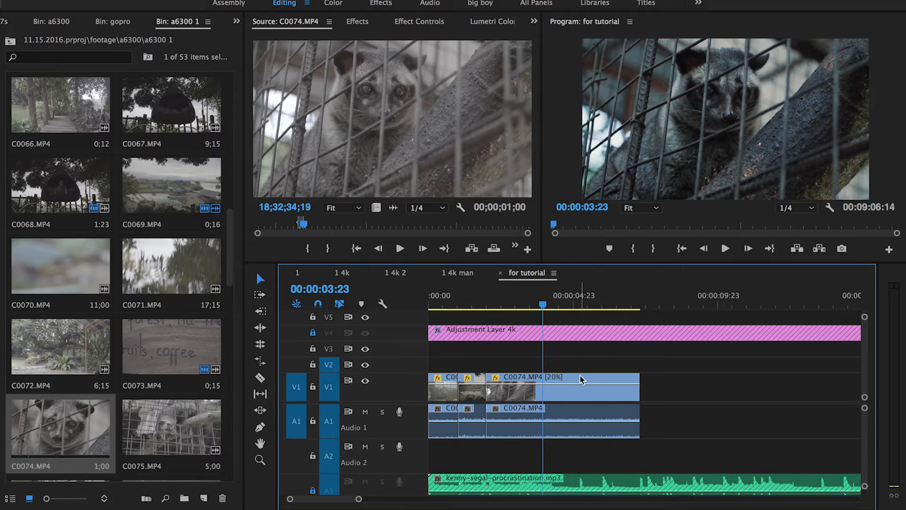
mouse_move(589, 369)
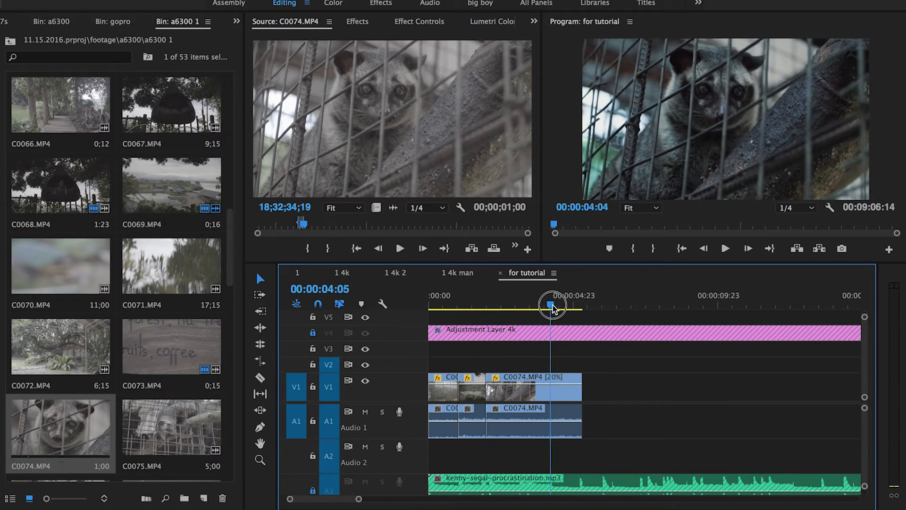
Scrub the sequence through the slowed C0074 clip.
left_click_drag(551, 305, 502, 298)
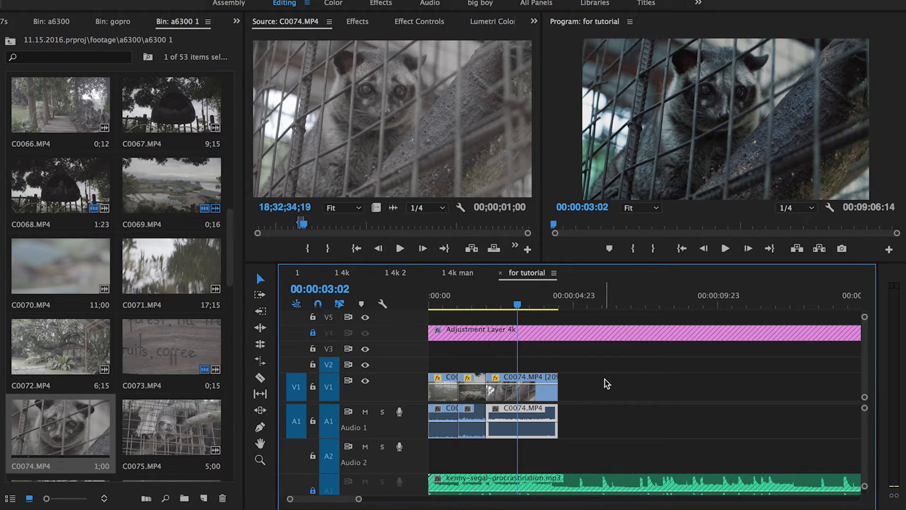
mouse_move(599, 387)
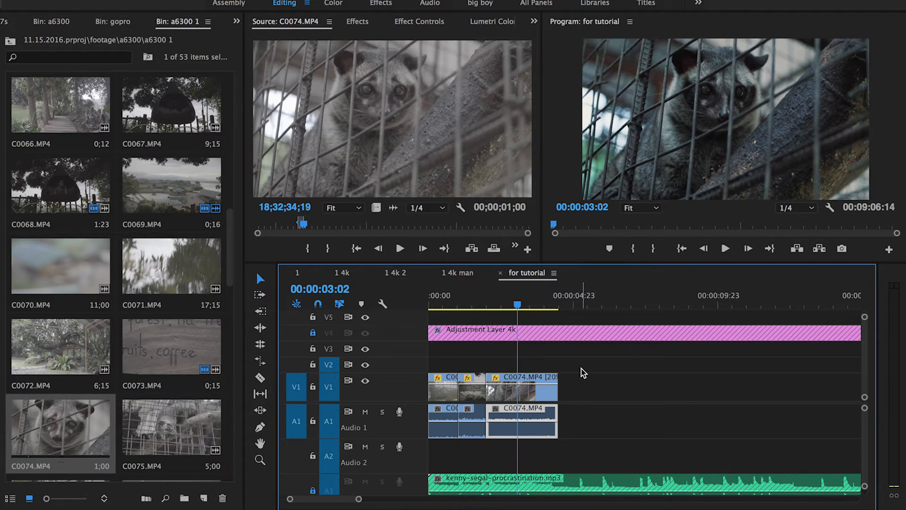
Drag C0068.MP4 onto the end of the sequence after C0074.
key("g")
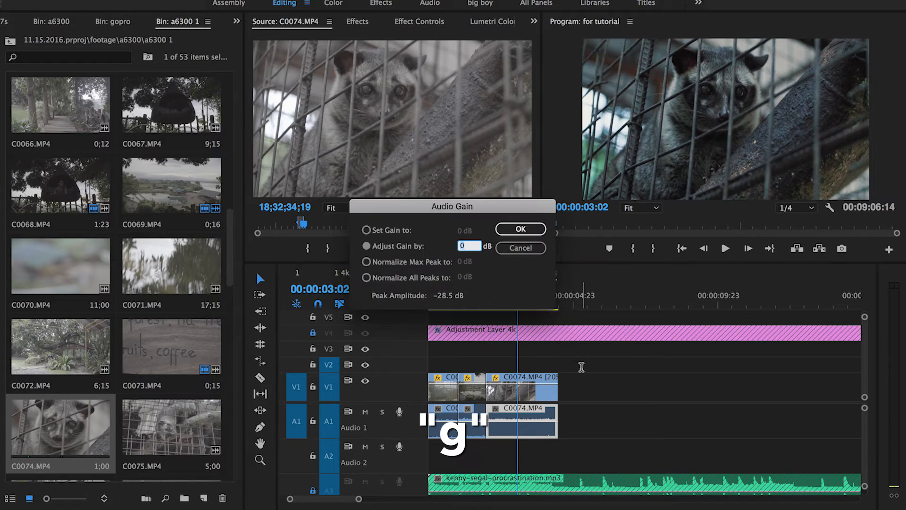
left_click_drag(452, 206, 487, 207)
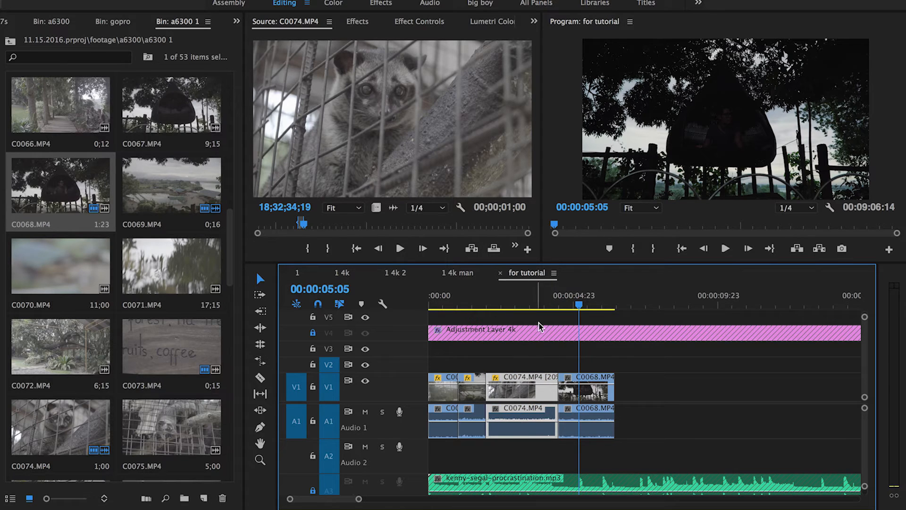
Swap C0074.MP4 with the preceding short clip, then return to the selection tool.
key("cmd")
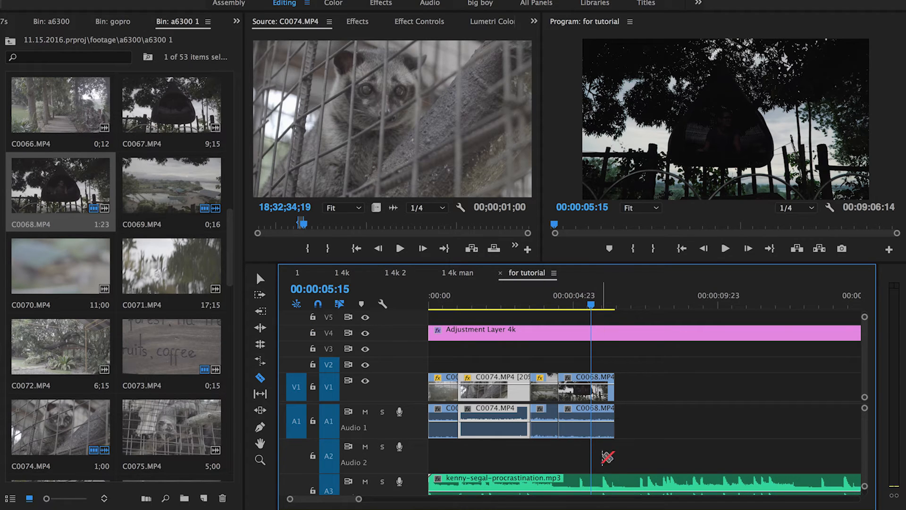
key("shift")
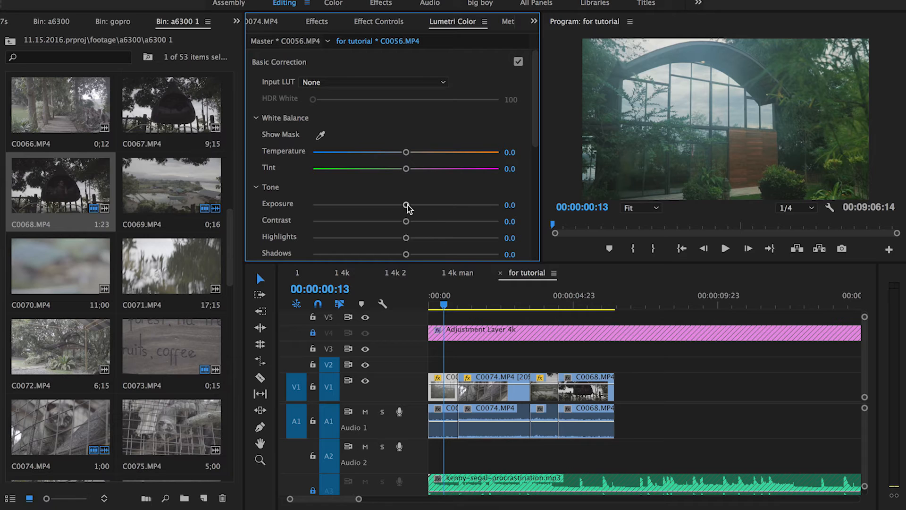
Raise C0056's exposure to 0.9 and copy the clip.
left_click_drag(405, 205, 422, 205)
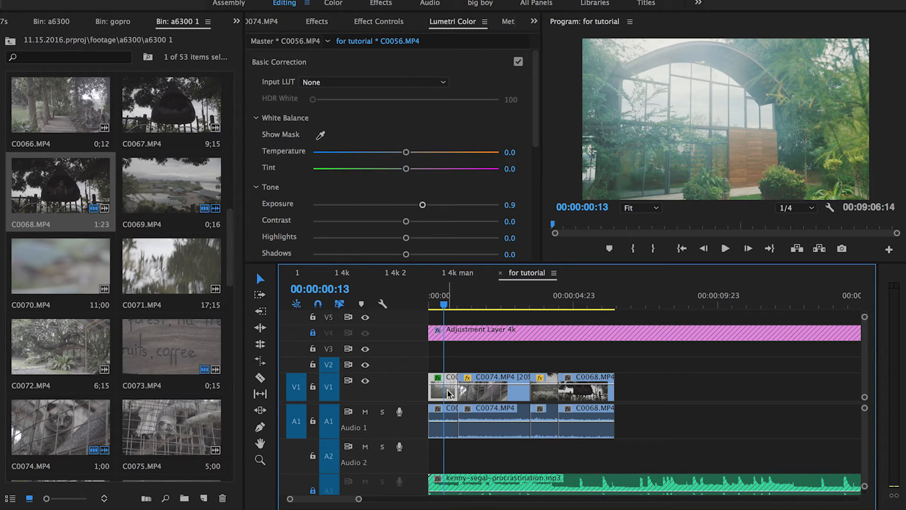
mouse_move(518, 373)
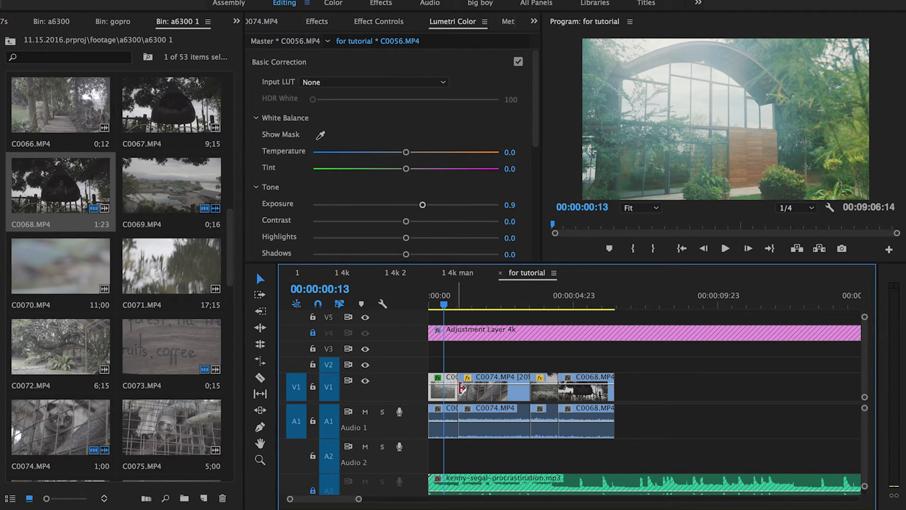
key("cmd+c")
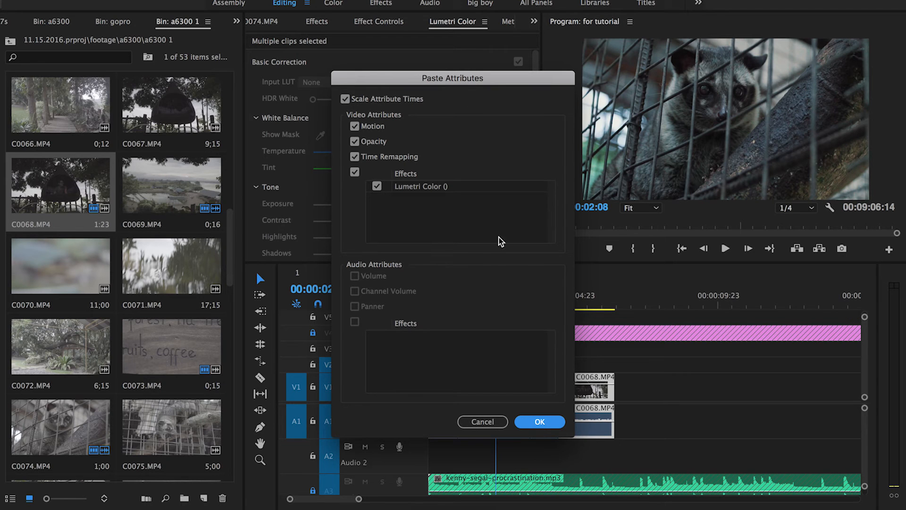
Paste the Lumetri Color attributes onto the other clips and scrub to check them.
left_click(539, 422)
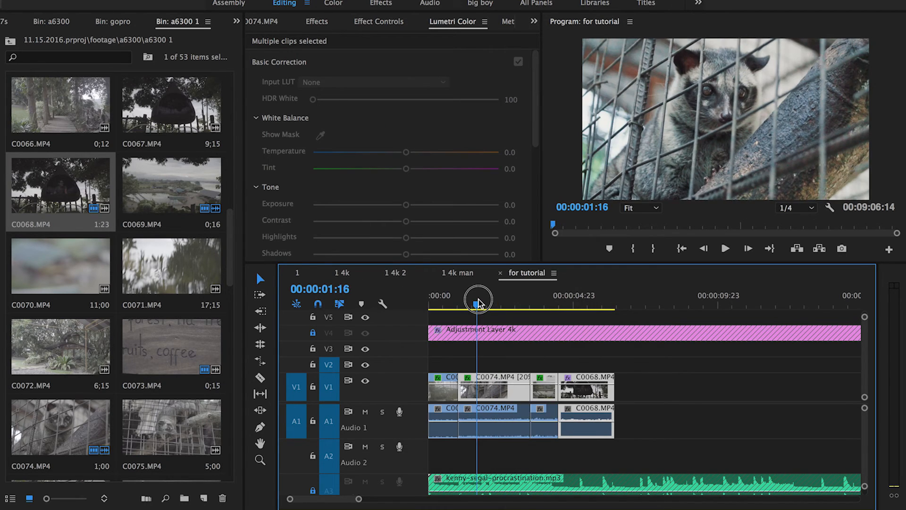
left_click_drag(479, 299, 581, 299)
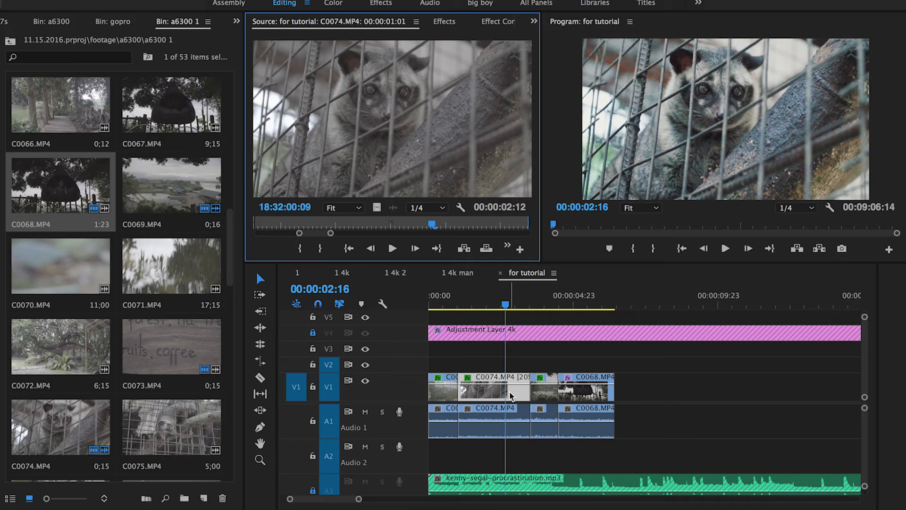
mouse_move(409, 146)
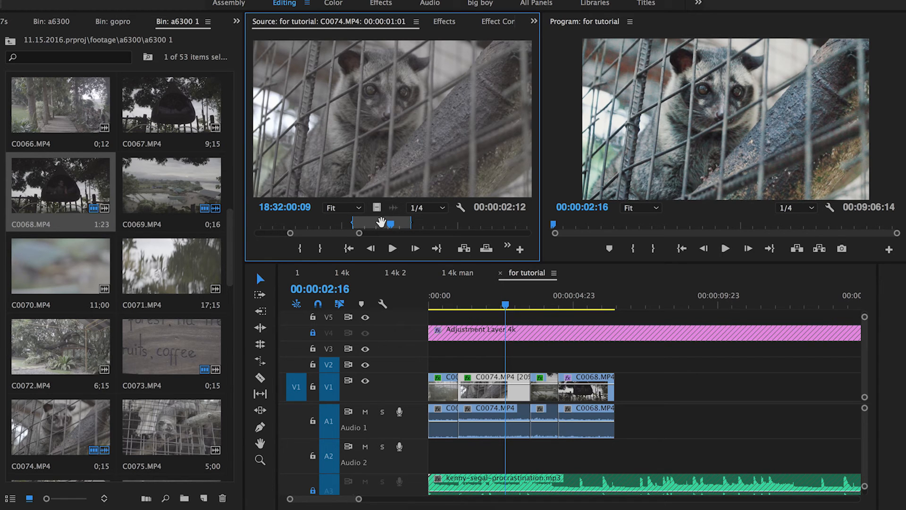
Drag the Source Monitor zoom bar to scrub through C0074's frames.
left_click_drag(382, 223, 391, 224)
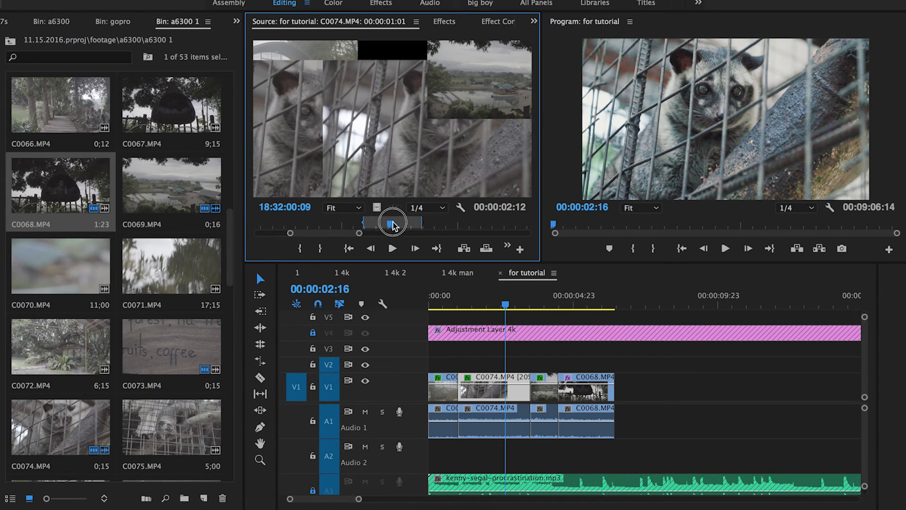
left_click_drag(391, 224, 453, 221)
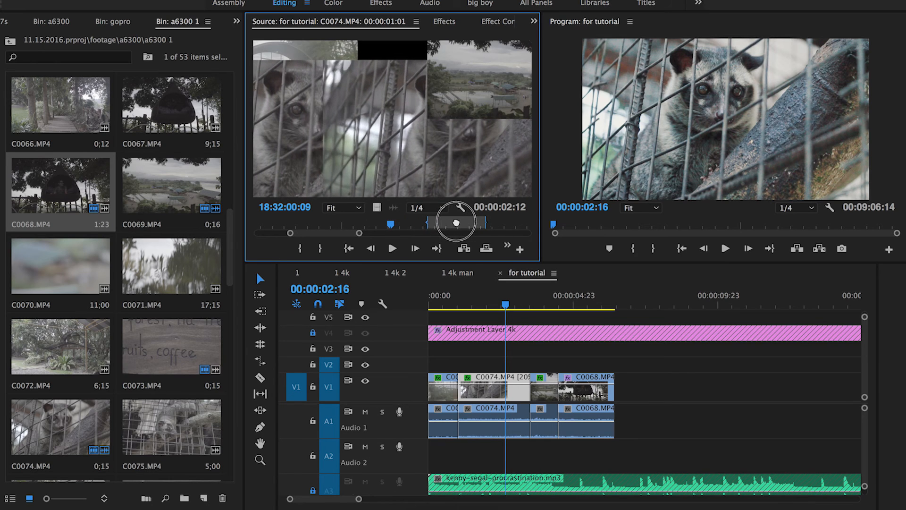
left_click_drag(456, 221, 489, 221)
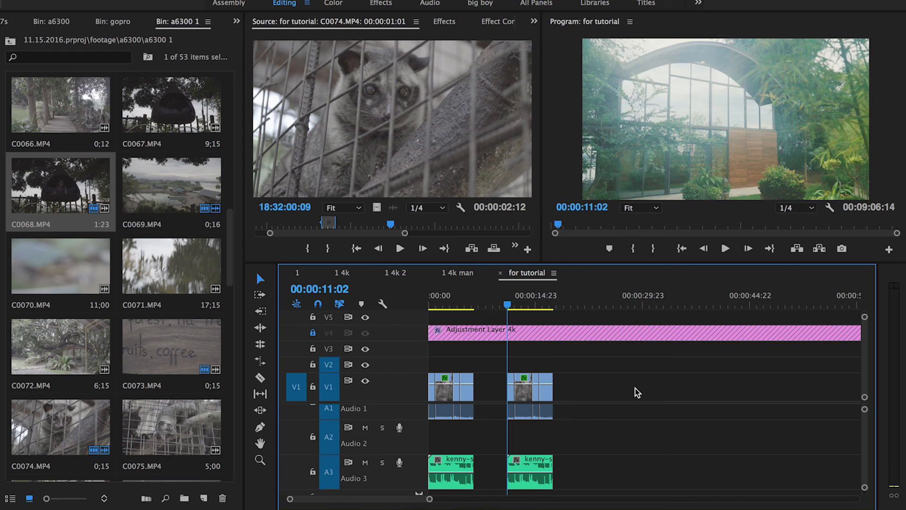
mouse_move(564, 364)
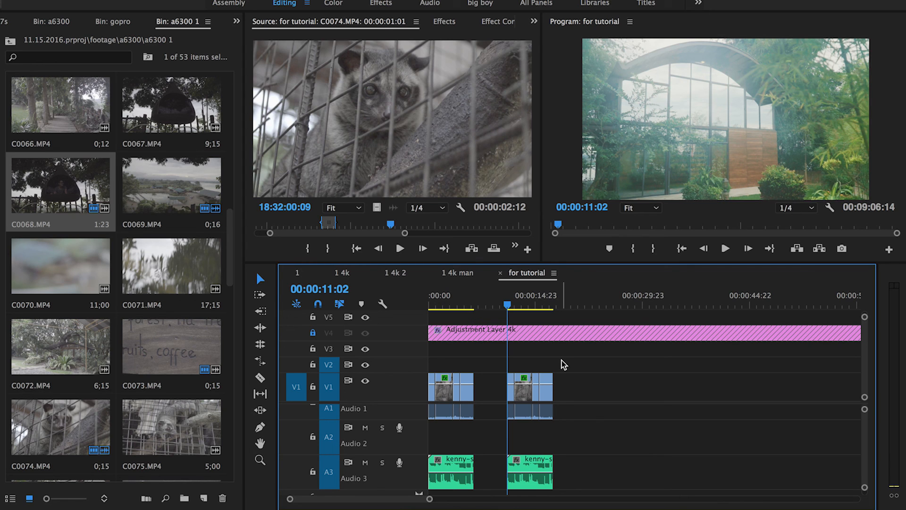